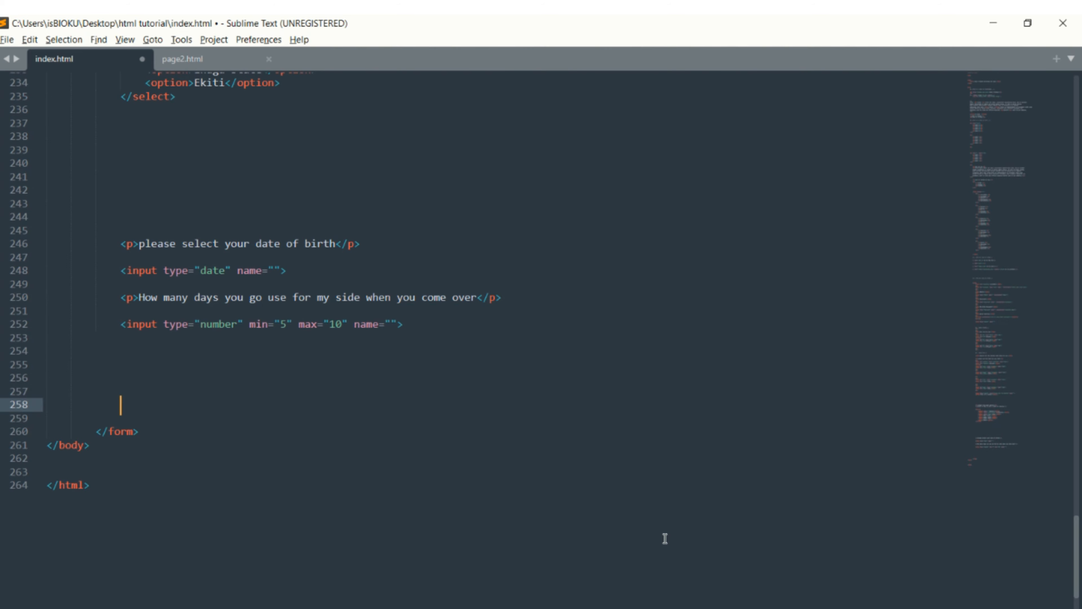
scroll(up, 3)
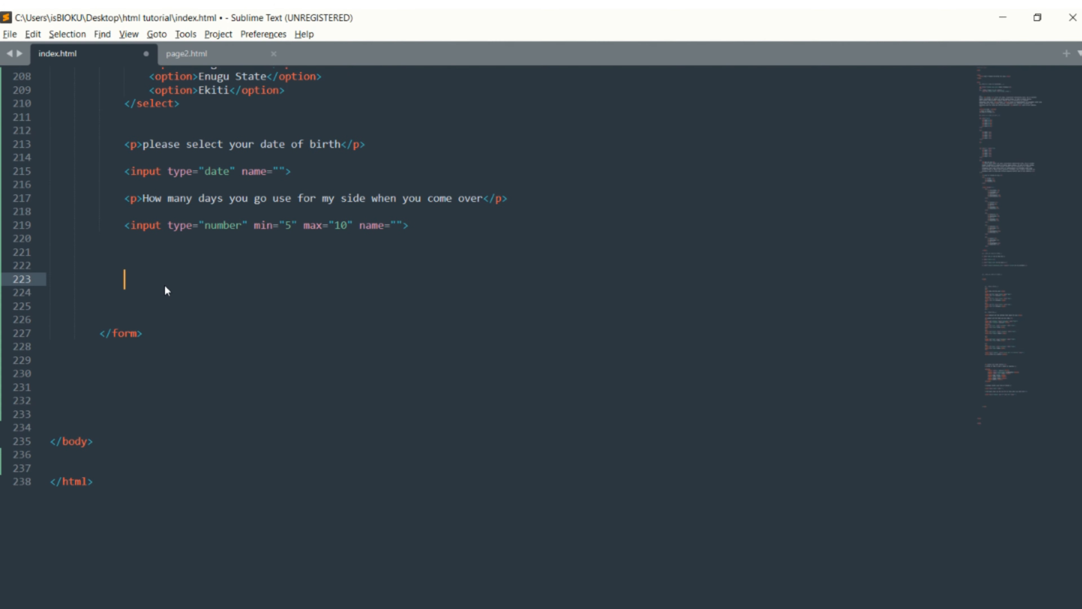
text(field)
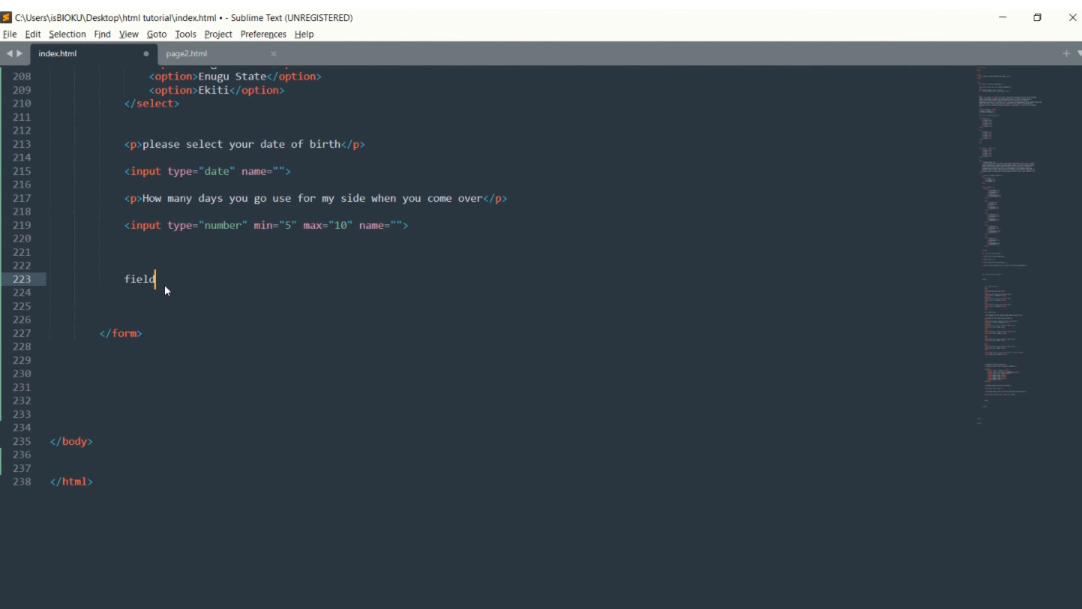